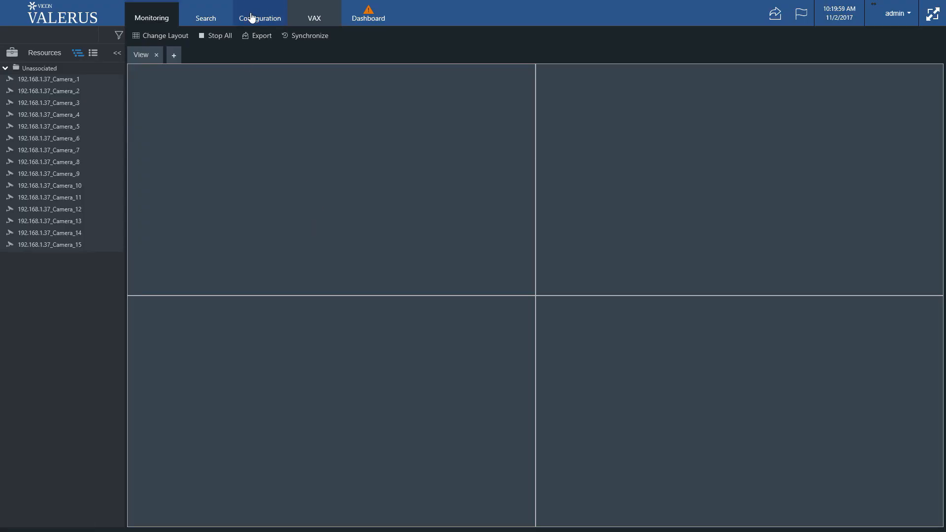
- Show the Video Channels list in Configuration with the Vicon IPDevices Simulator group expanded
left_click(259, 13)
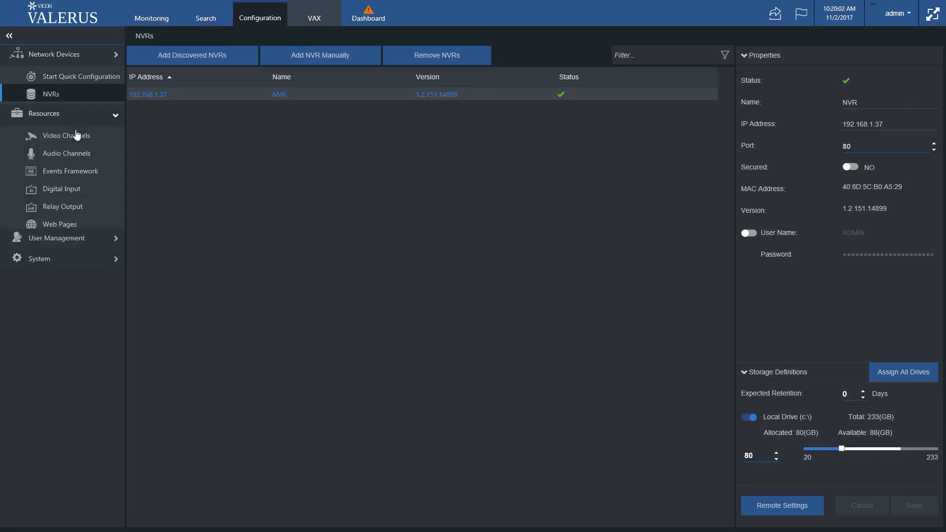
left_click(66, 135)
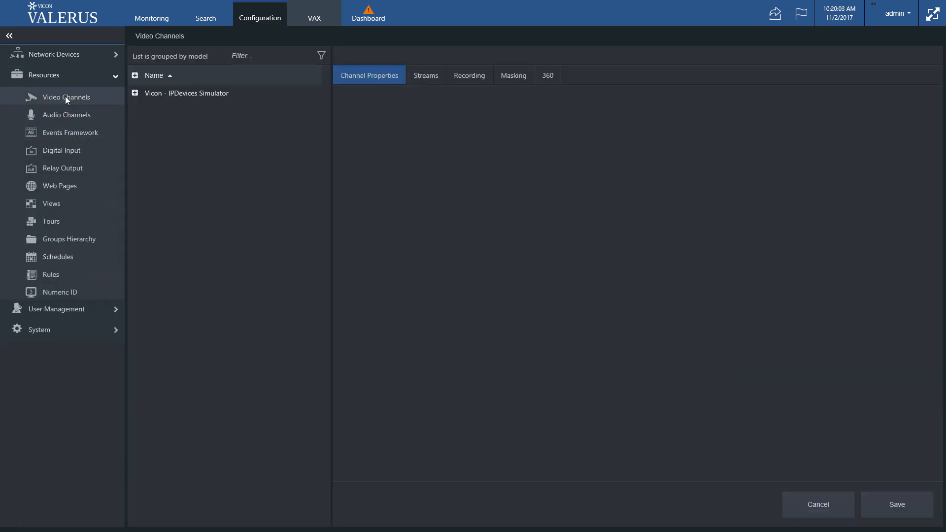
left_click(135, 92)
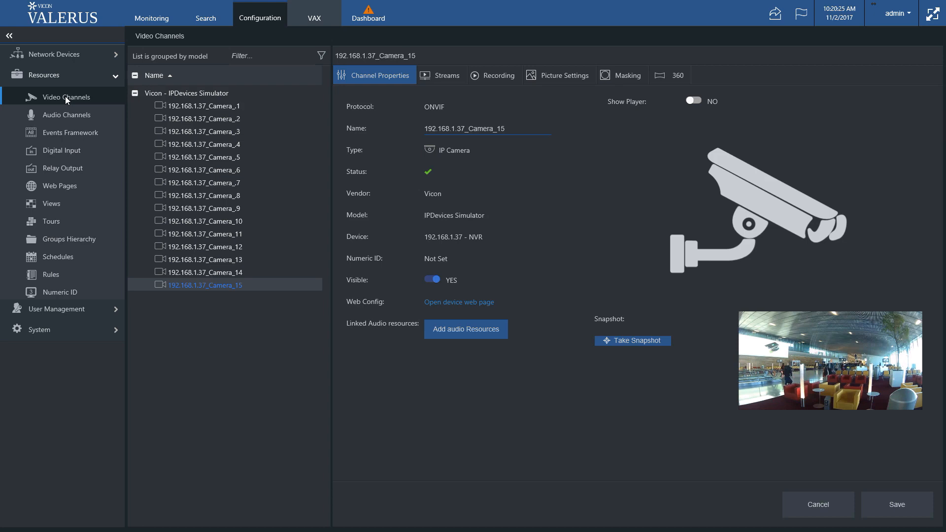
- Select 192.168.1.37_Camera_1 to show its channel properties
left_click(208, 105)
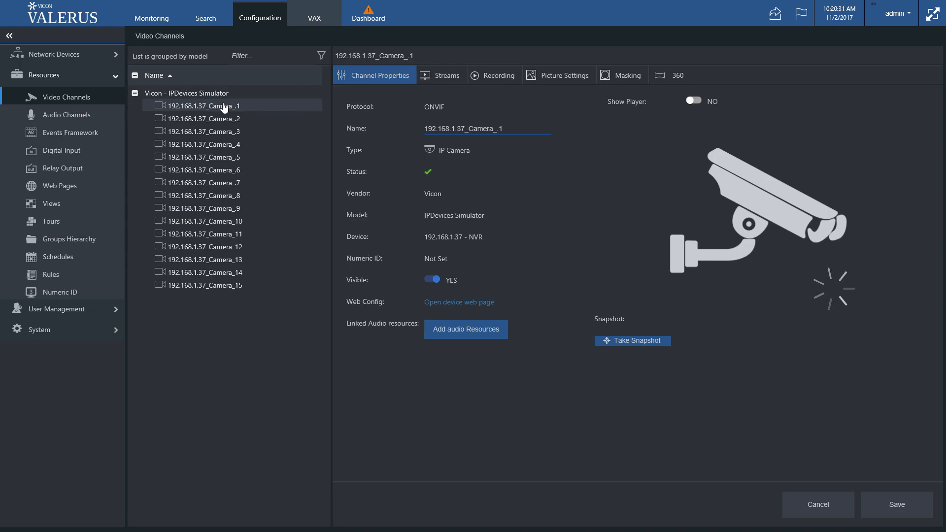
mouse_move(253, 109)
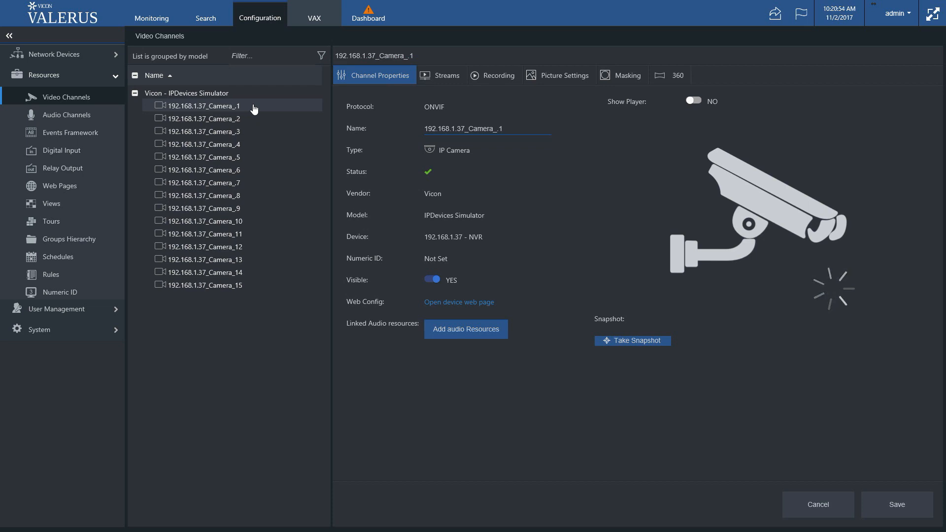
mouse_move(572, 110)
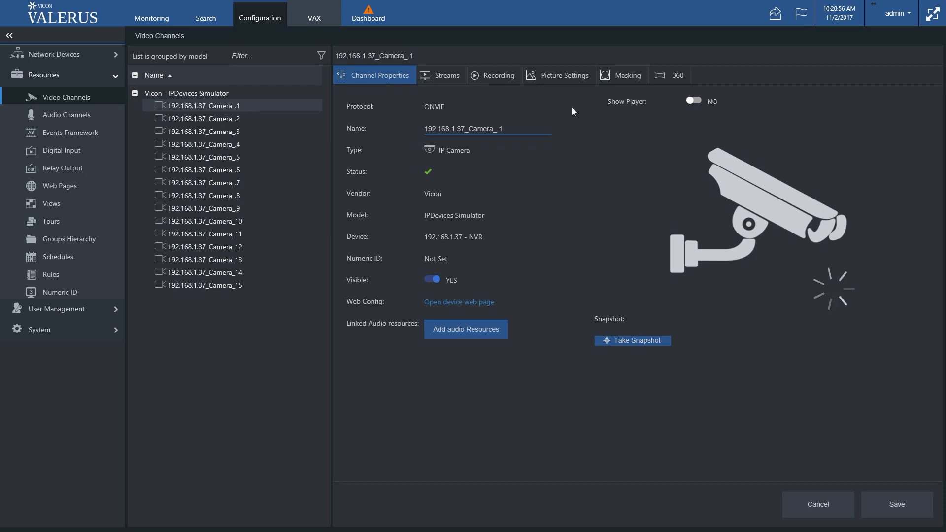
- Rename the first camera to 'camera 1' in the Name field
triple_click(486, 129)
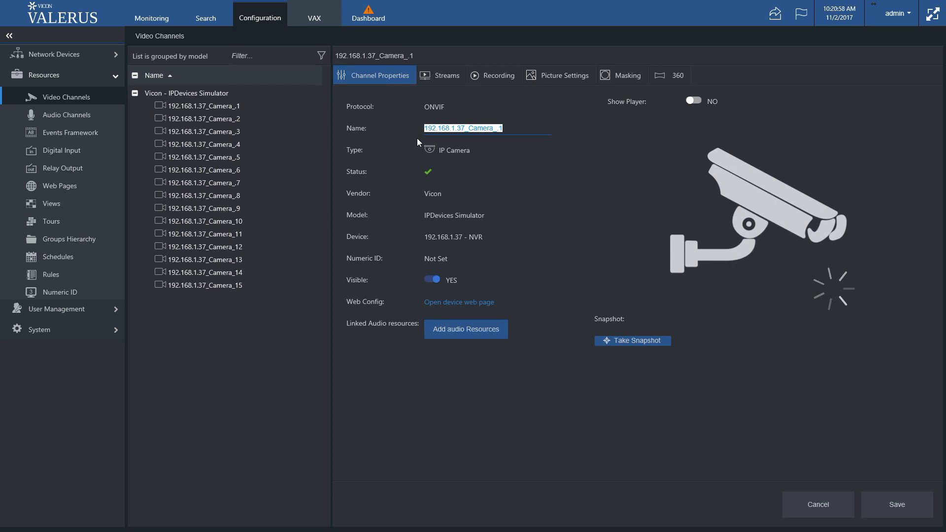
mouse_move(430, 147)
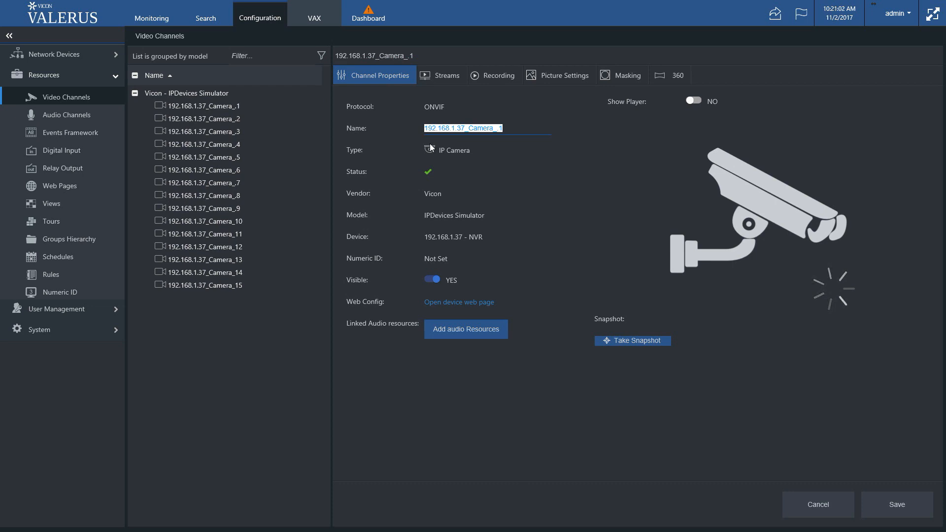
type("came")
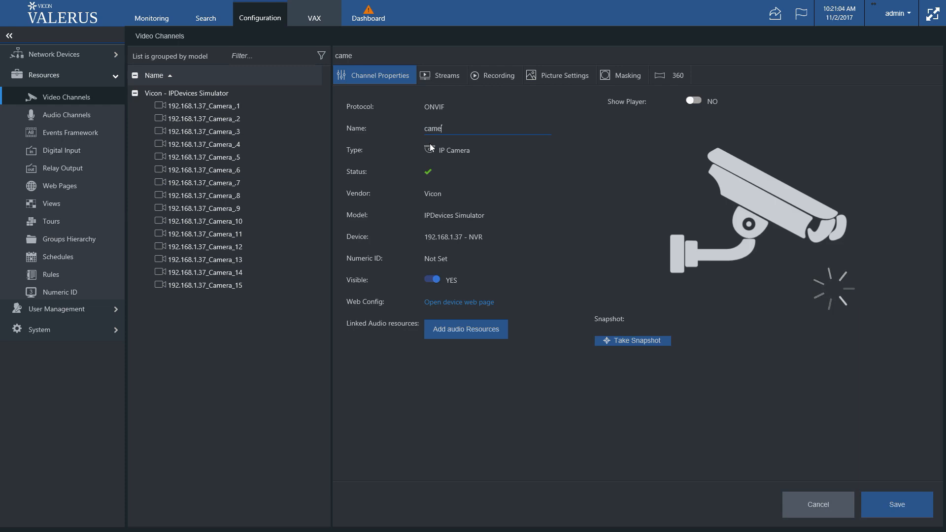
type("ra")
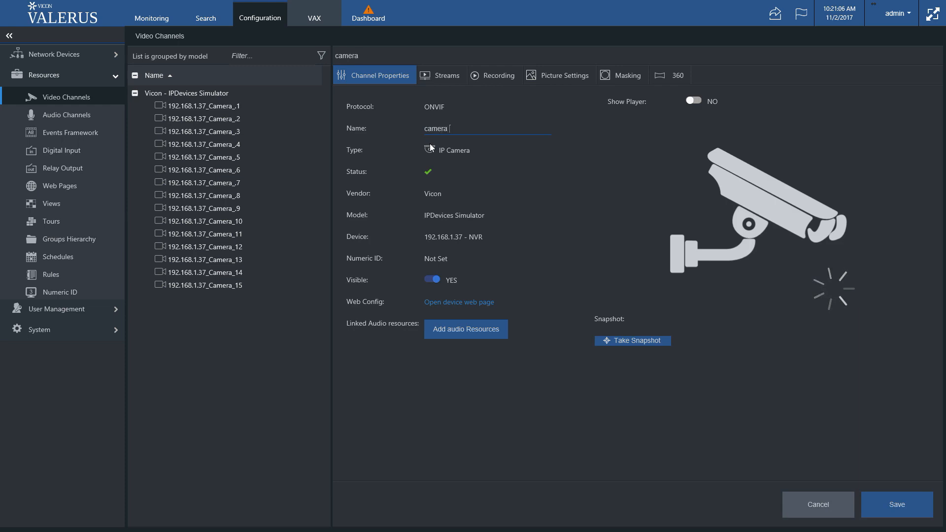
type("1")
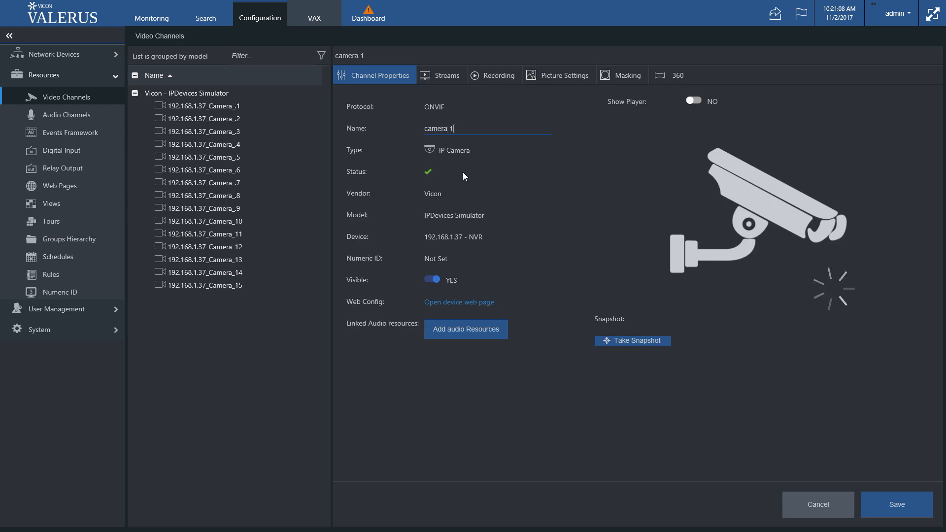
mouse_move(487, 183)
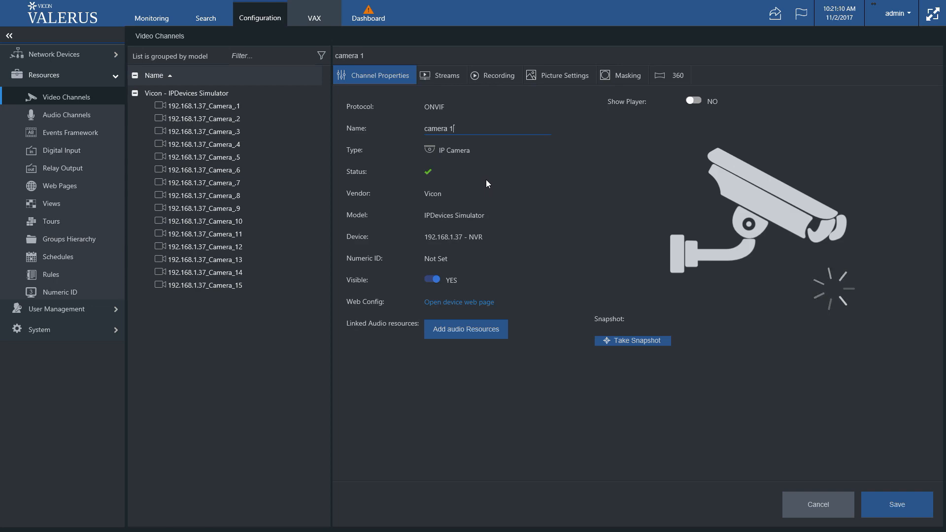
mouse_move(578, 175)
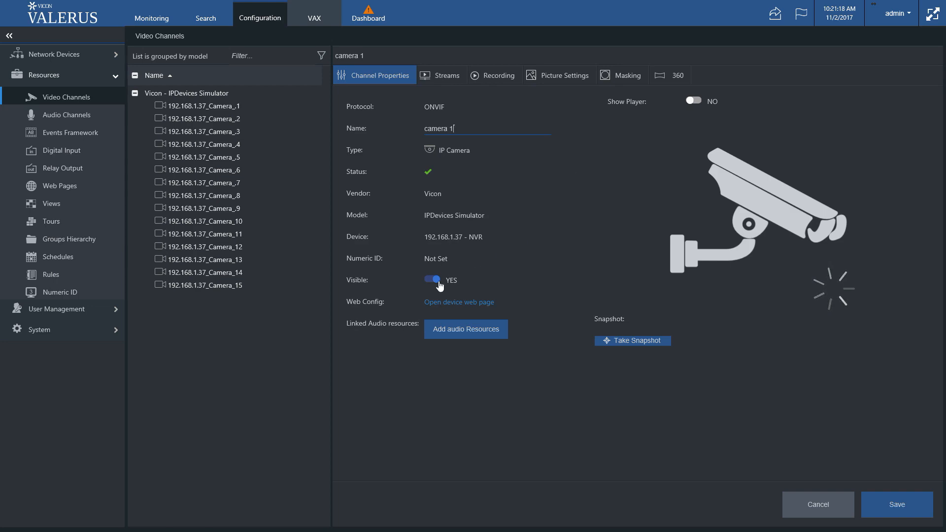
left_click(433, 279)
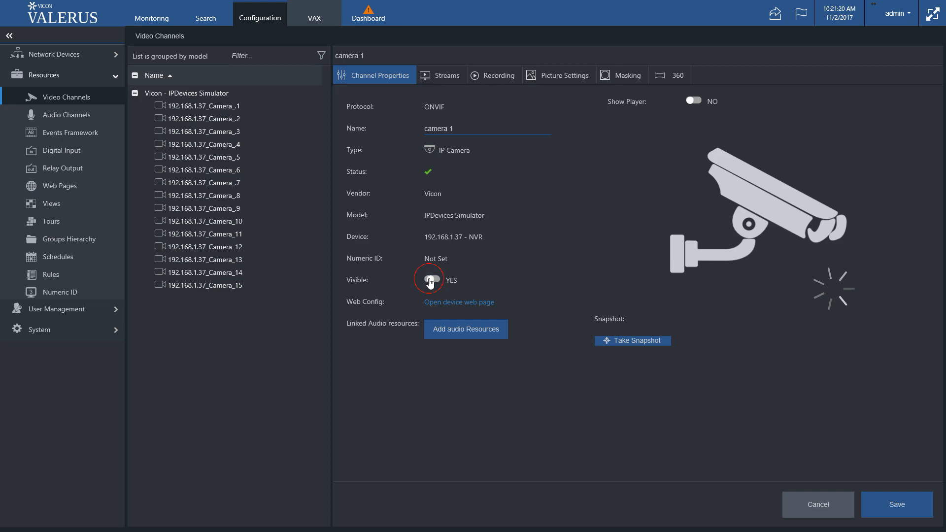
left_click(430, 279)
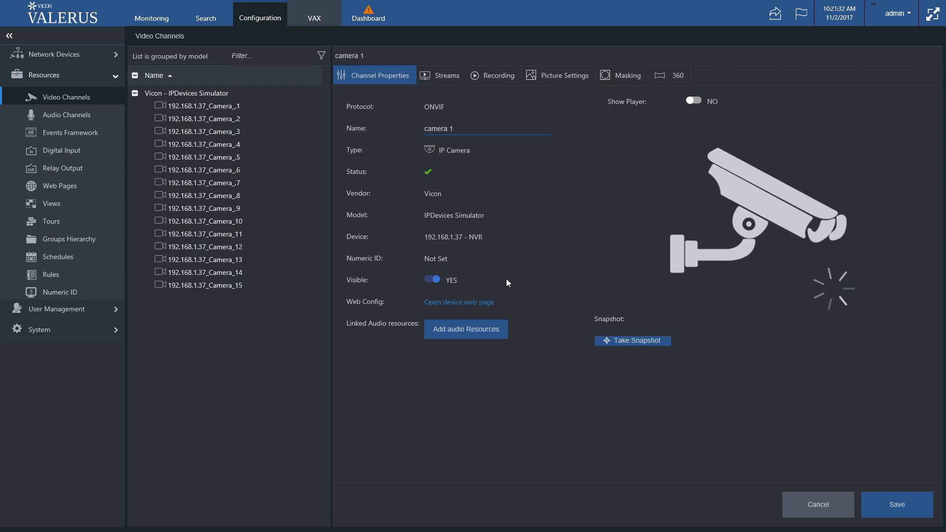
mouse_move(510, 284)
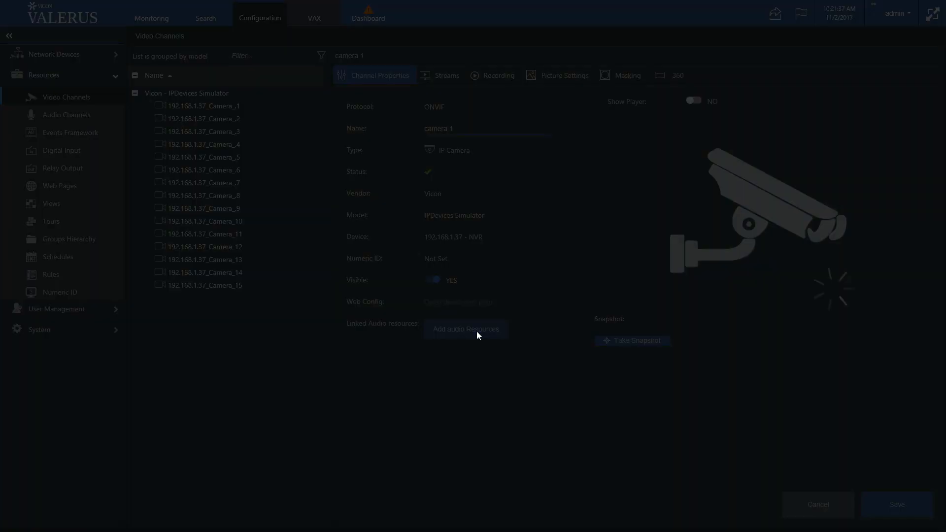
left_click(465, 329)
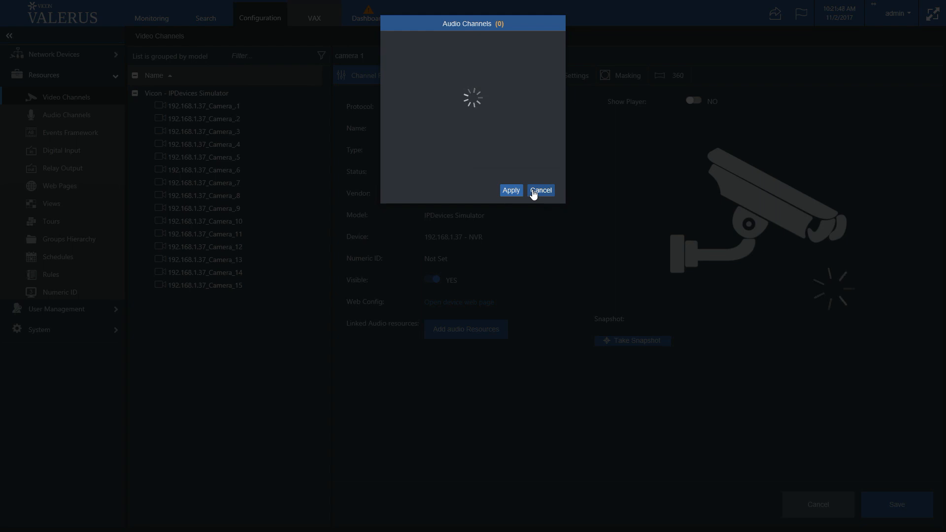
left_click(539, 190)
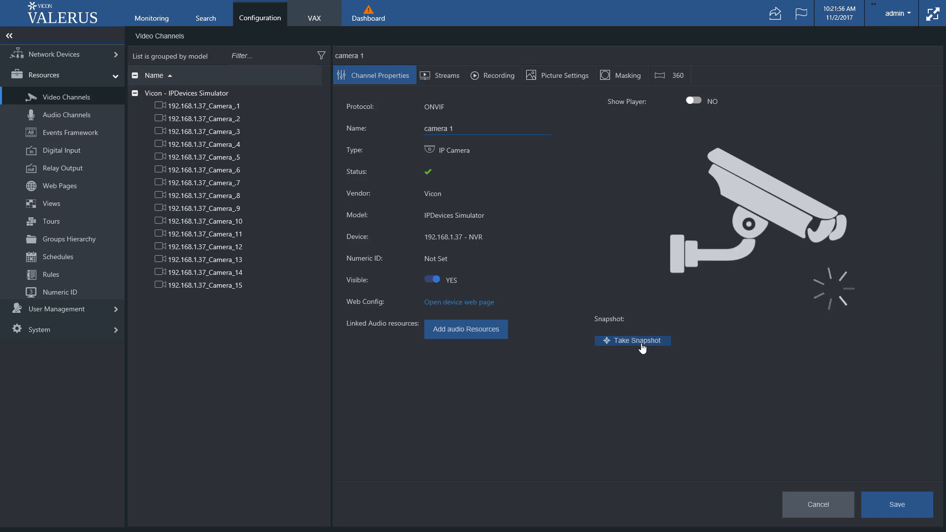
mouse_move(638, 354)
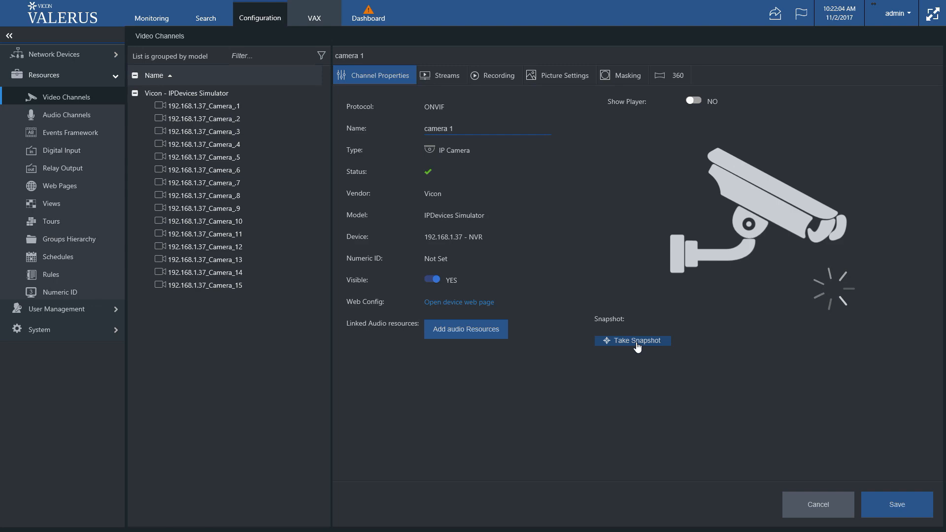
- Capture a fresh snapshot from camera 1 showing people at a gaming machine
left_click(632, 340)
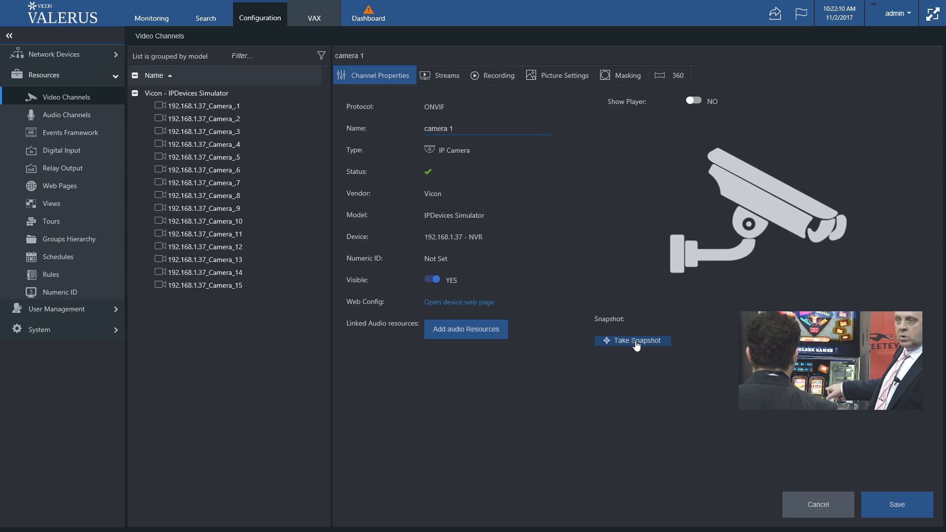
mouse_move(485, 79)
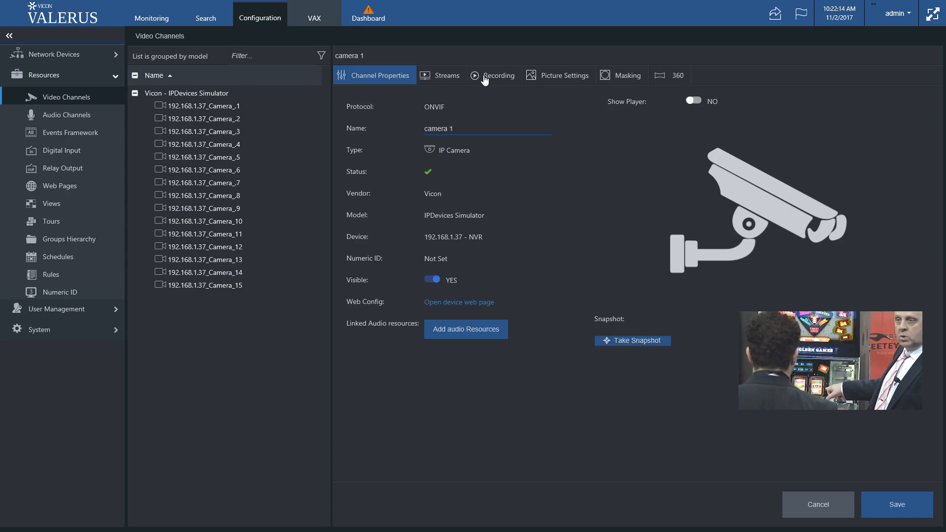
- Review camera 1's stream settings: UDP, Stream 1 1280X720, Stream 2 352X288
left_click(498, 75)
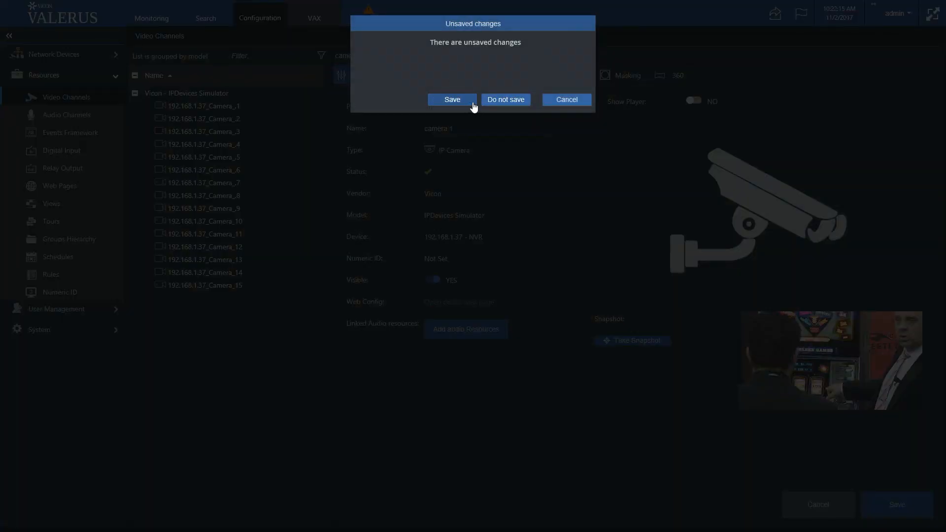
left_click(505, 100)
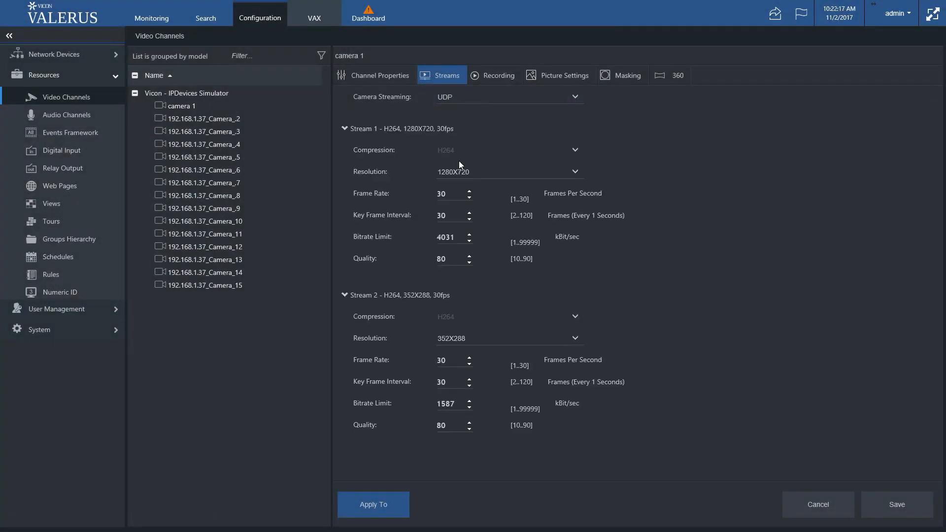
mouse_move(690, 241)
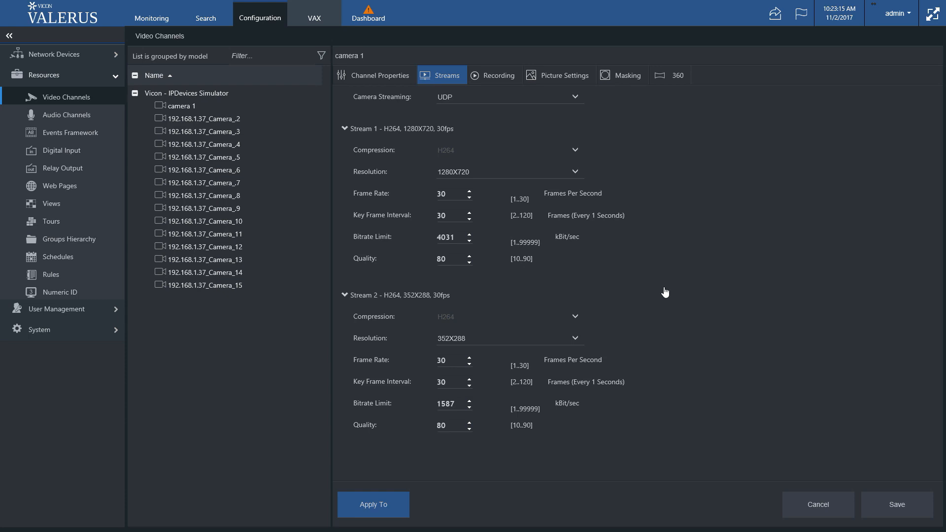
mouse_move(689, 487)
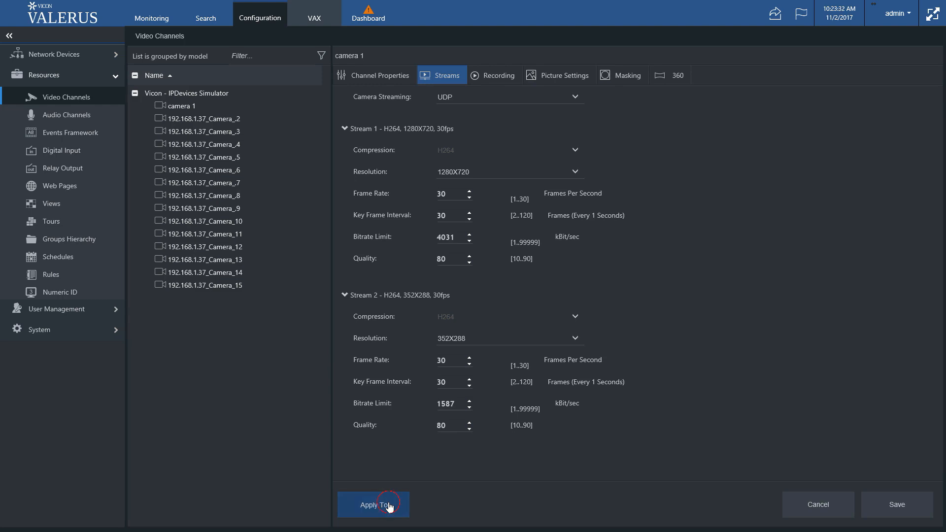
left_click(372, 504)
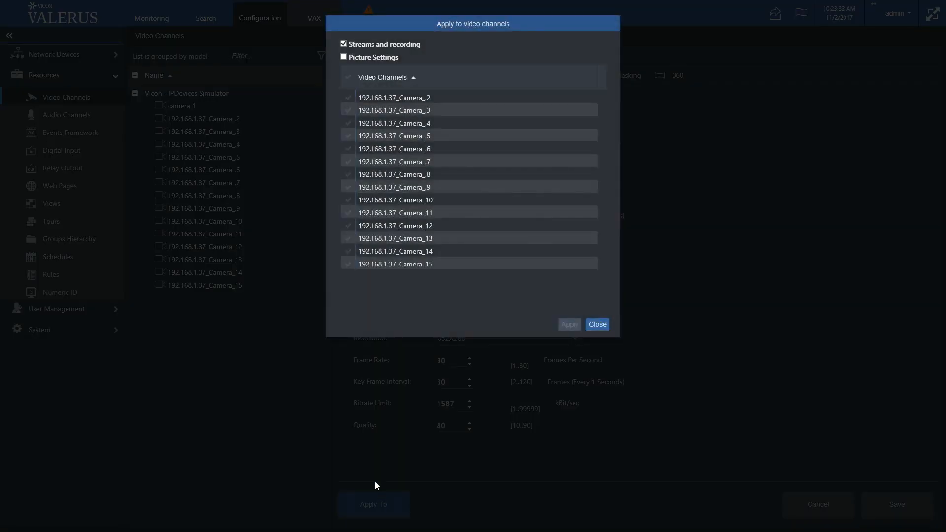
left_click(348, 238)
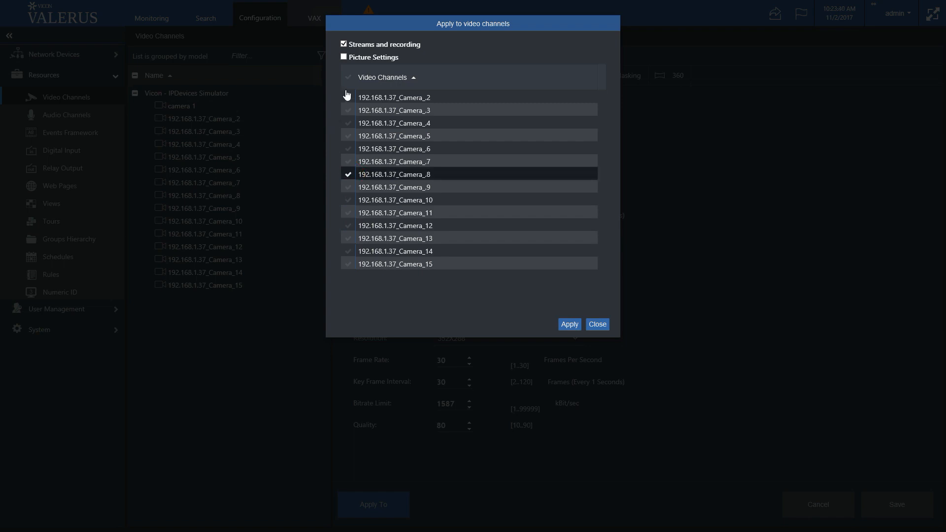
left_click(348, 81)
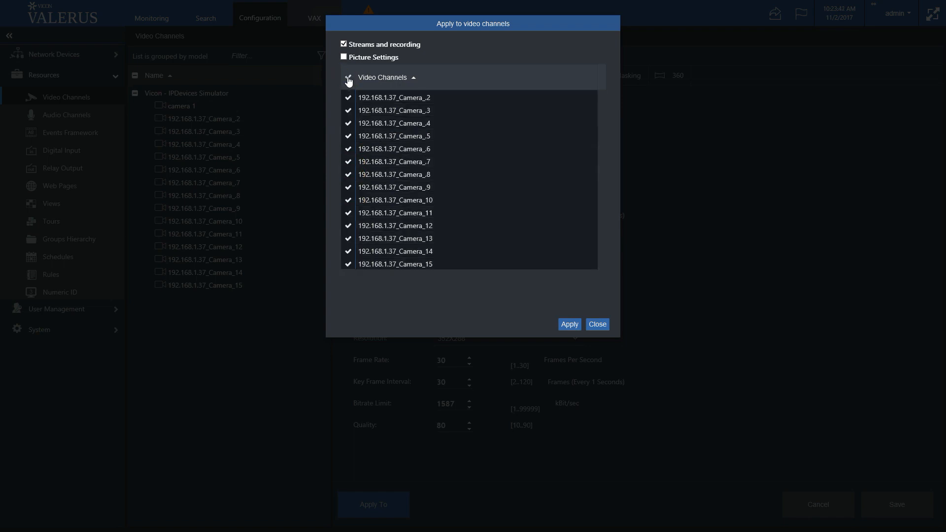
left_click(348, 80)
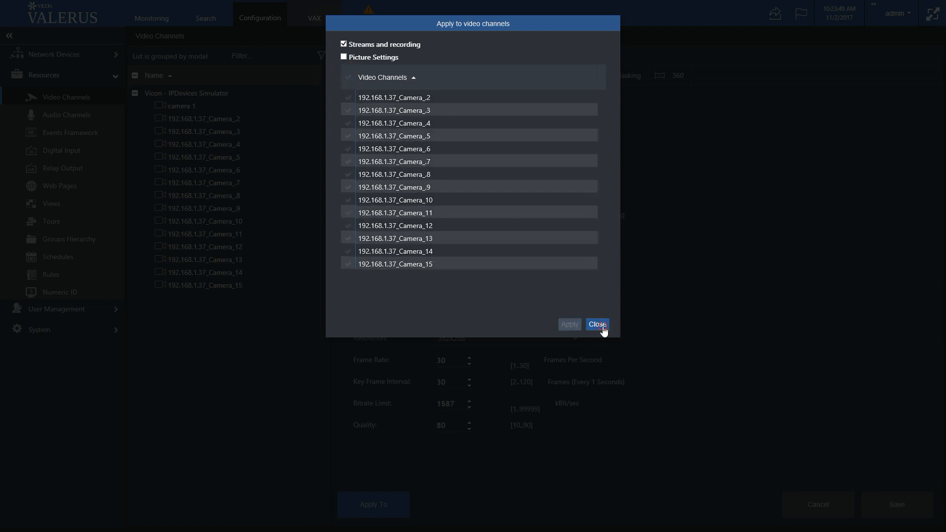
left_click(597, 325)
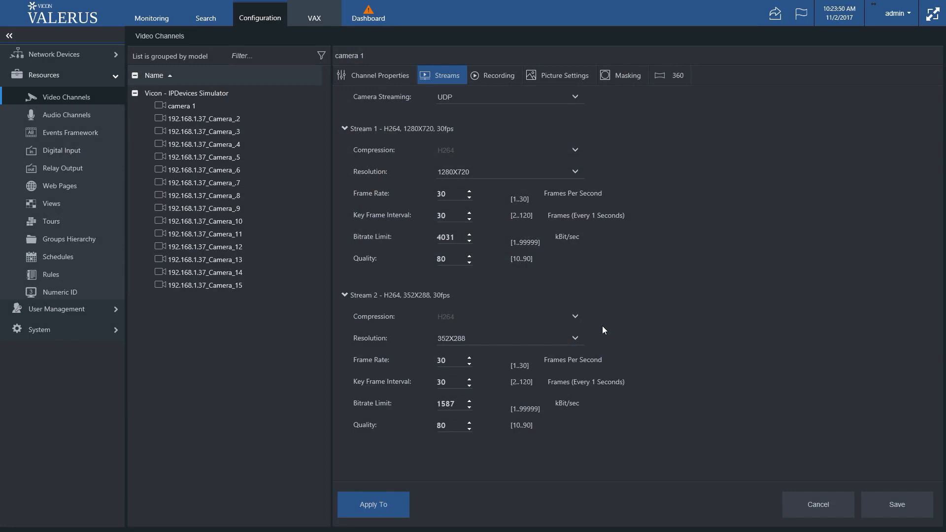
mouse_move(496, 76)
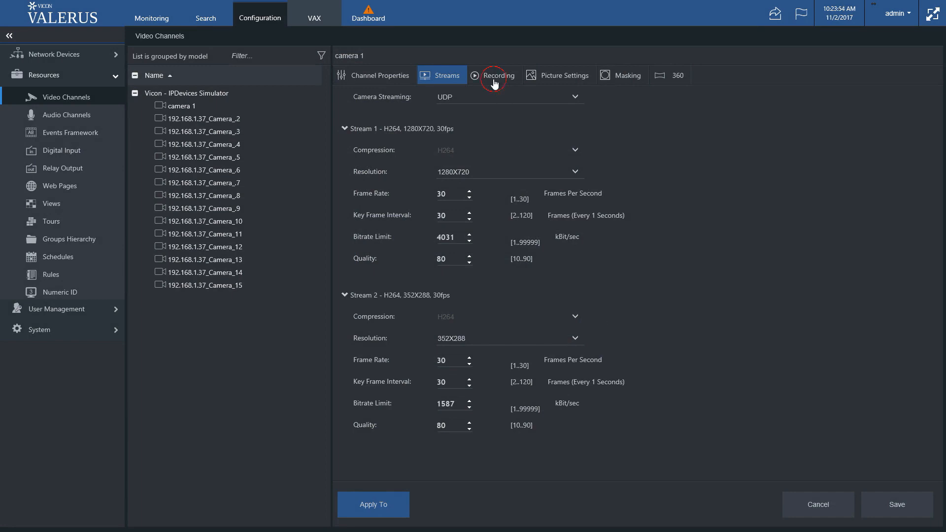
- Leave camera 1's recording off and enable a 14-day retention limit
left_click(494, 75)
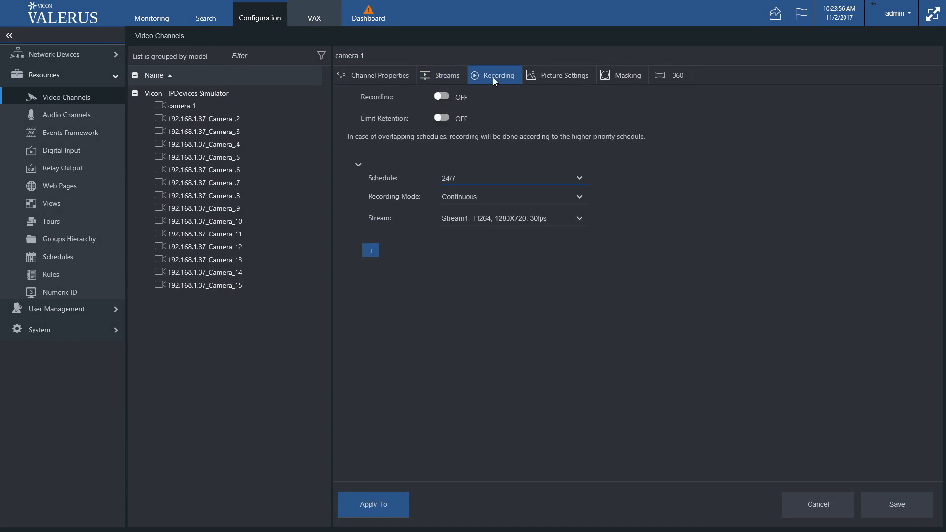
mouse_move(442, 97)
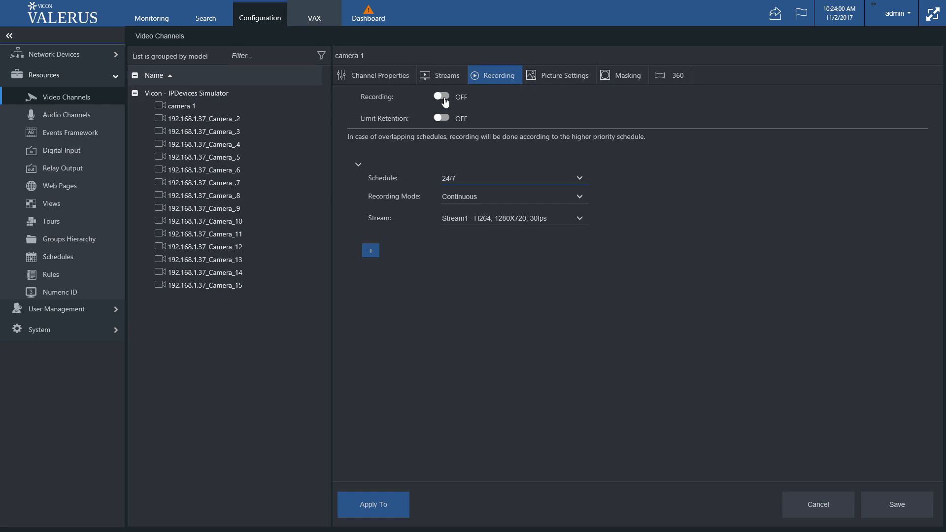
left_click(441, 97)
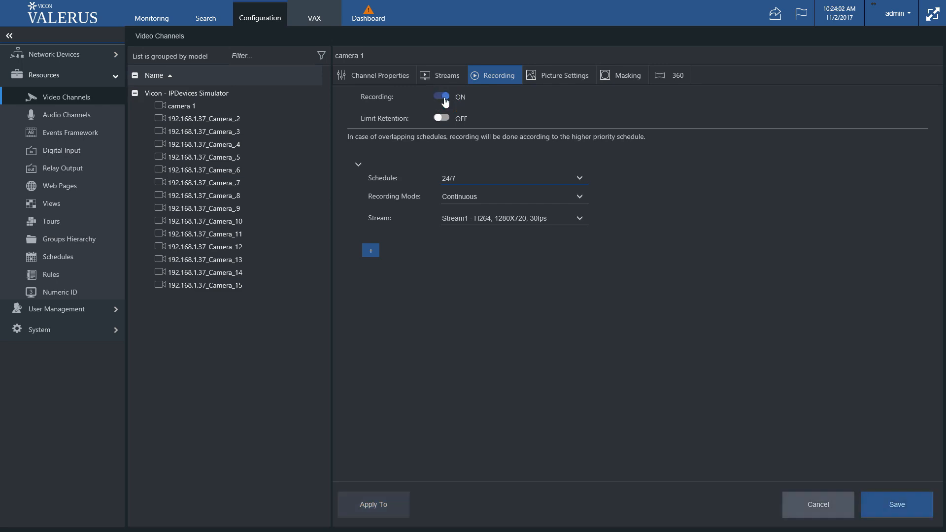
left_click(441, 97)
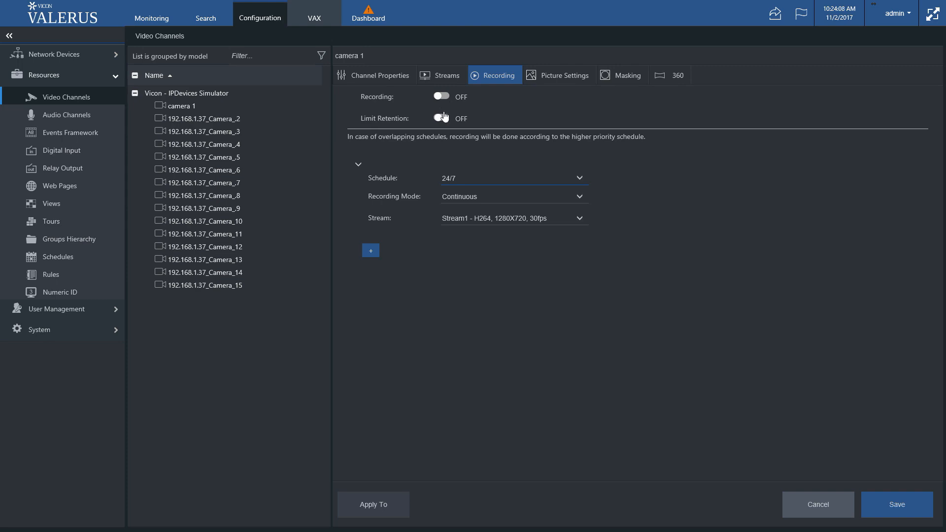
left_click(441, 118)
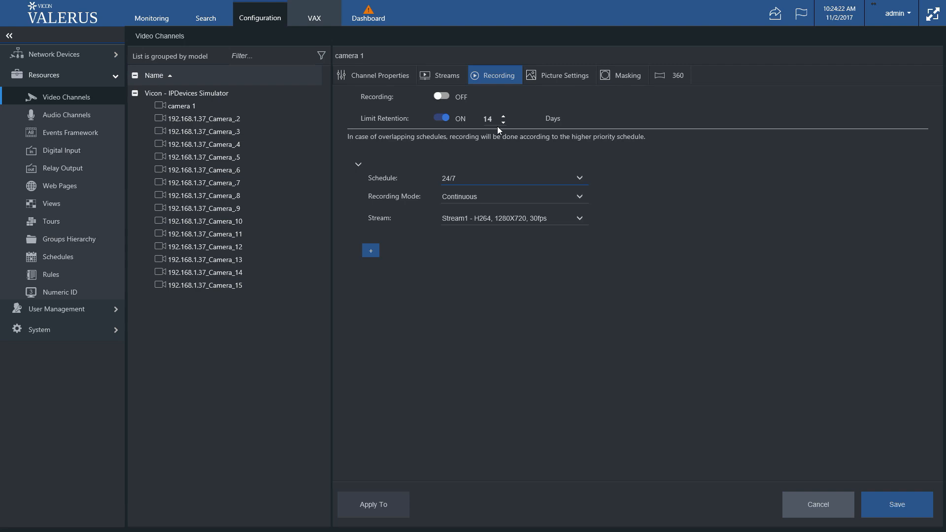
mouse_move(600, 185)
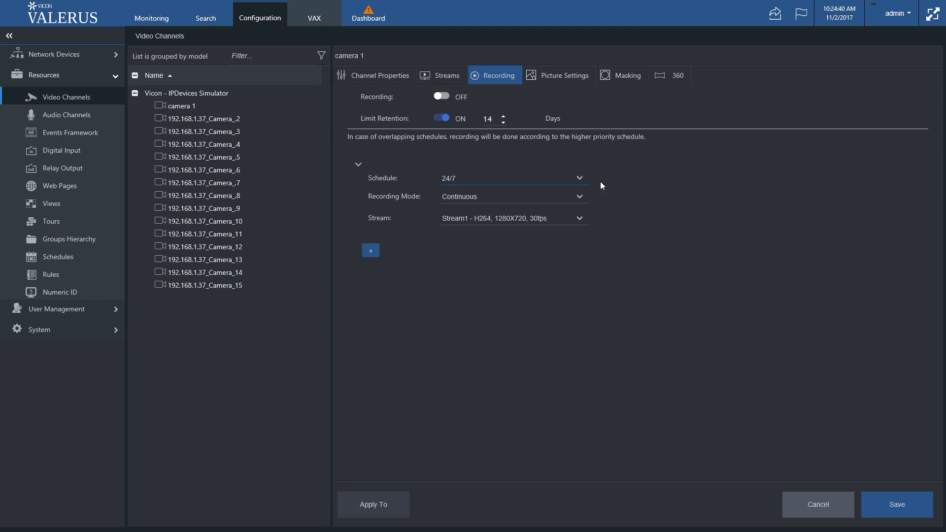
mouse_move(579, 182)
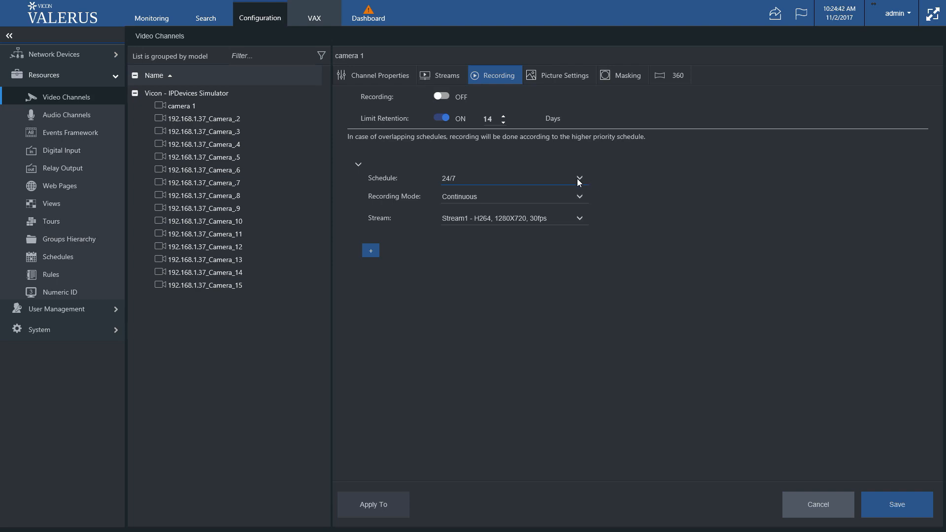
left_click(579, 177)
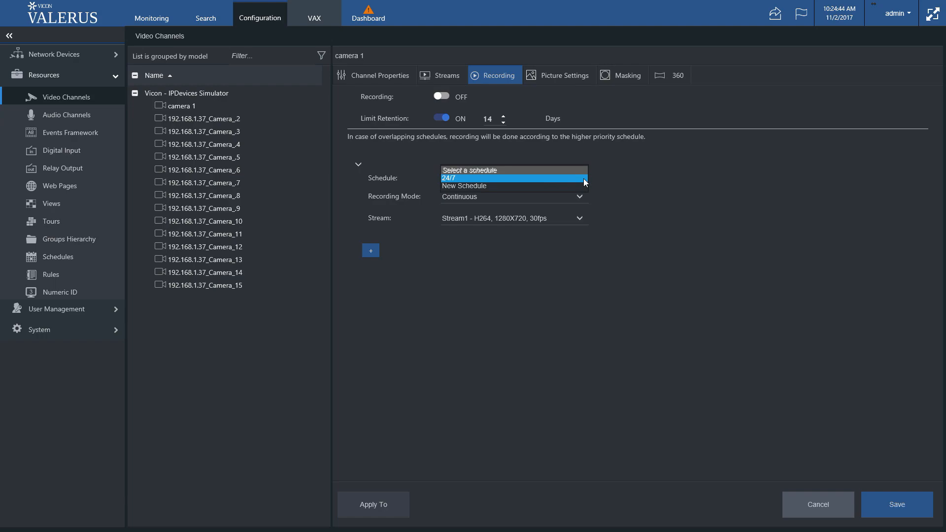
left_click(463, 187)
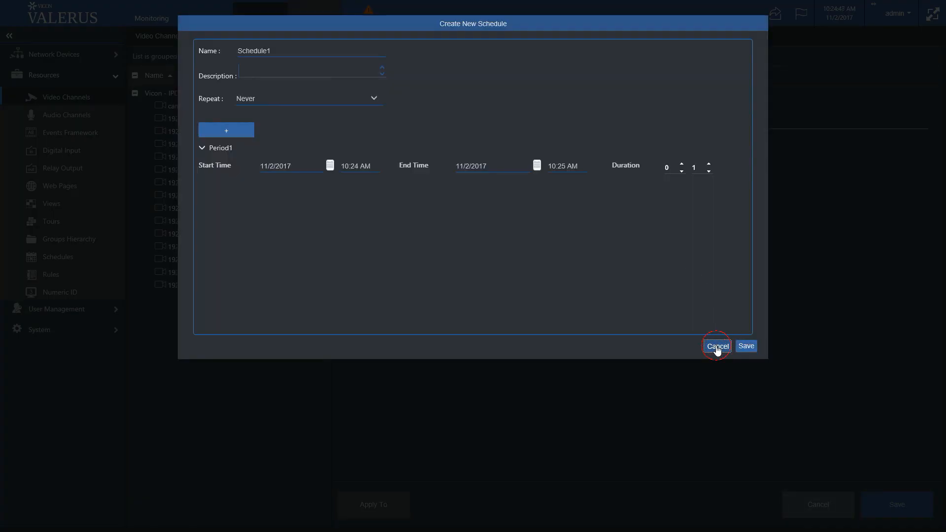
left_click(717, 345)
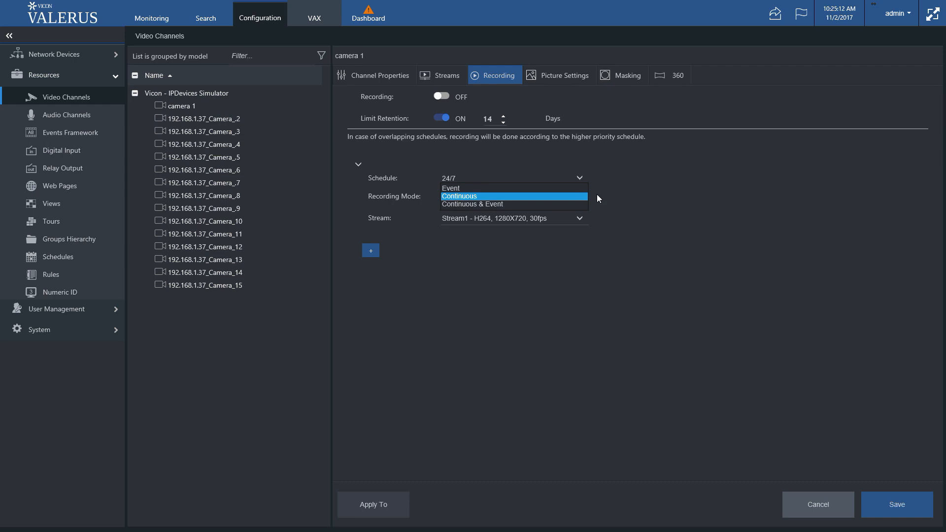
- Keep Continuous & Event recording mode with Motion Detection as the triggering event
left_click(473, 204)
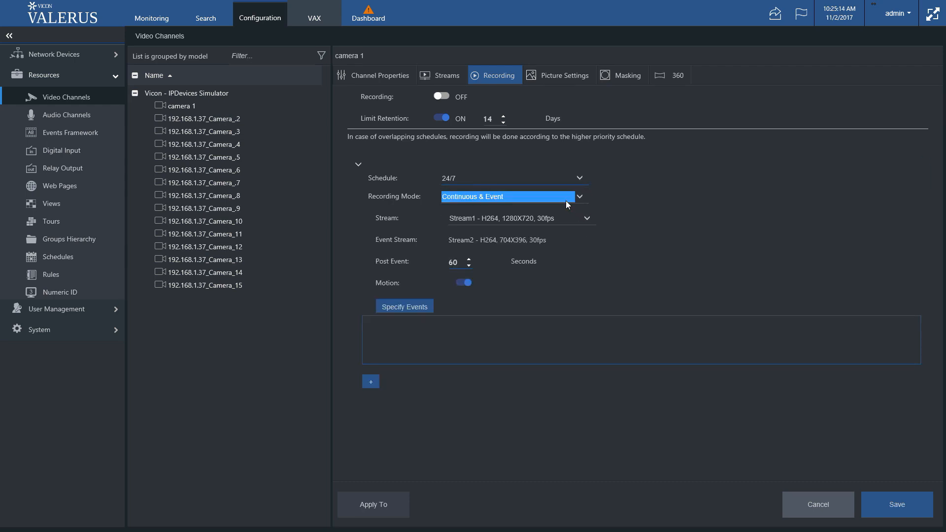
mouse_move(575, 227)
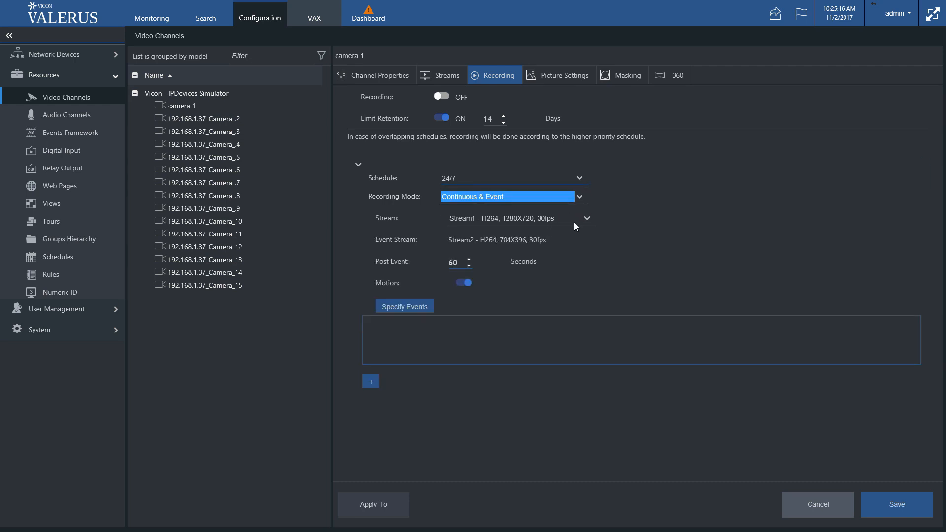
mouse_move(506, 248)
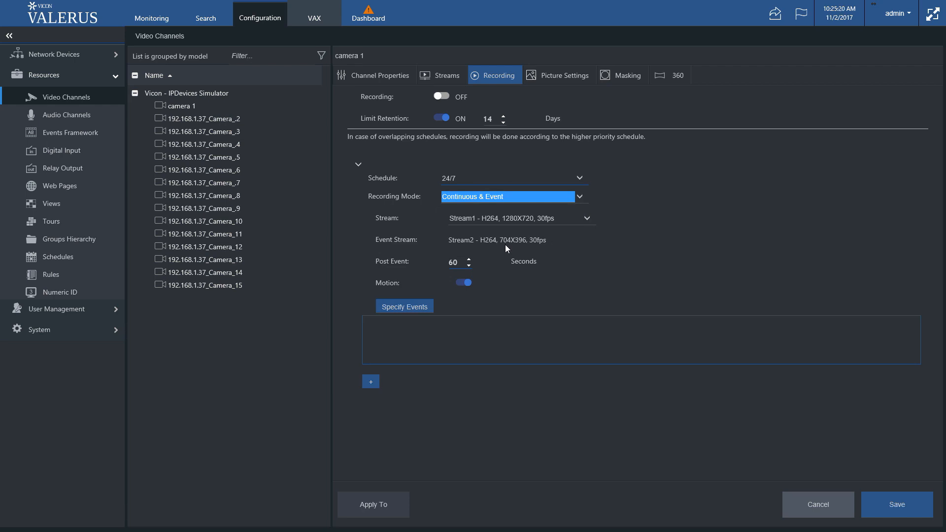
mouse_move(376, 297)
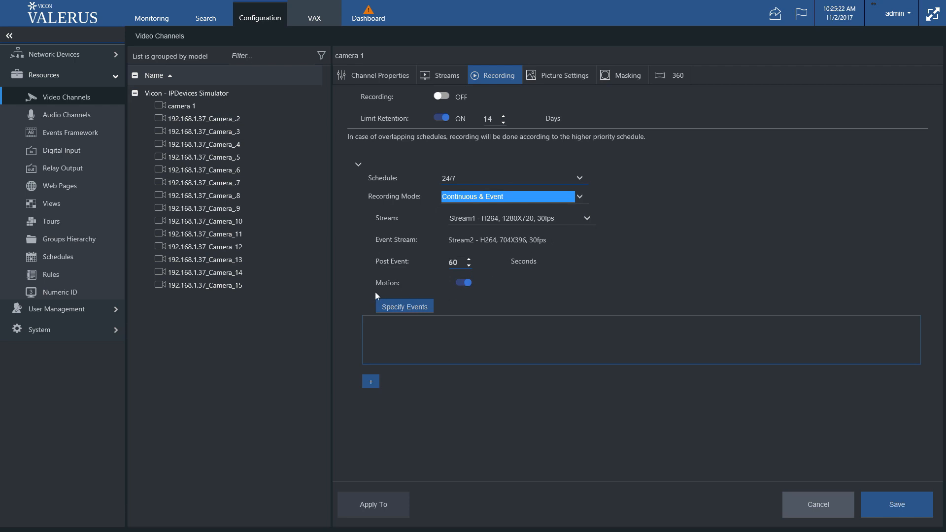
mouse_move(384, 290)
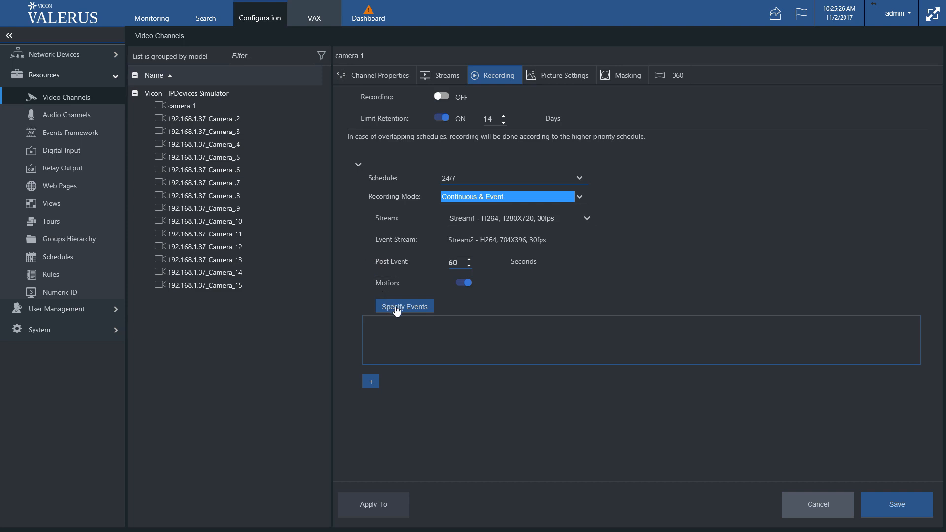
left_click(404, 306)
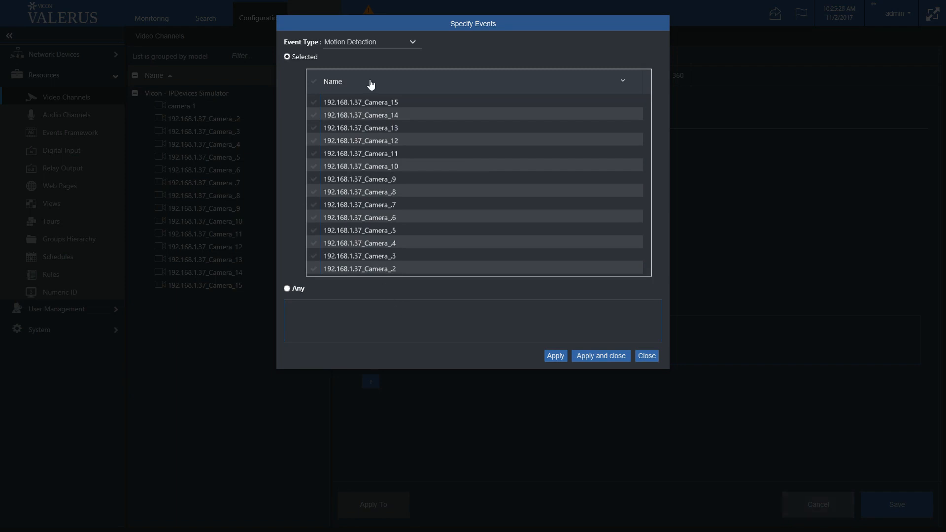
left_click(645, 355)
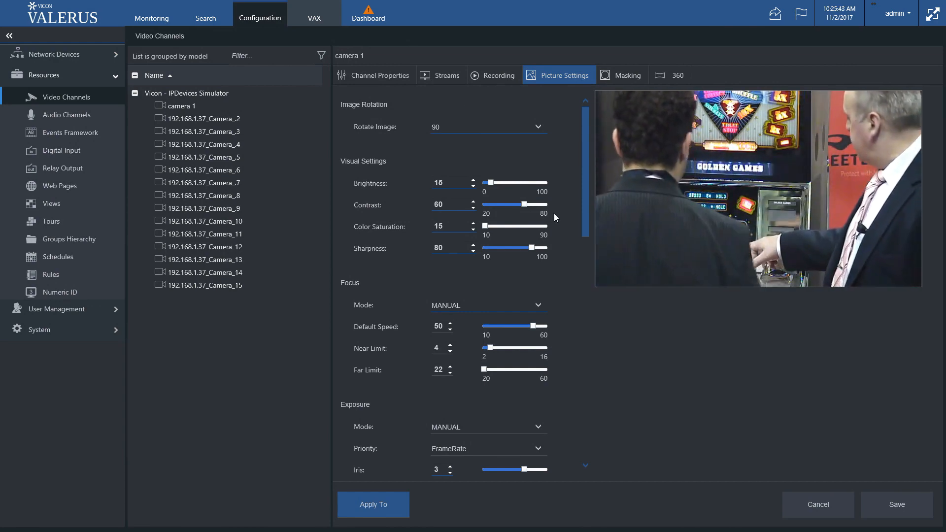
- Scroll through camera 1's picture settings down to WDR 30, stabilization 40 and IR cut filter
scroll("down", 3)
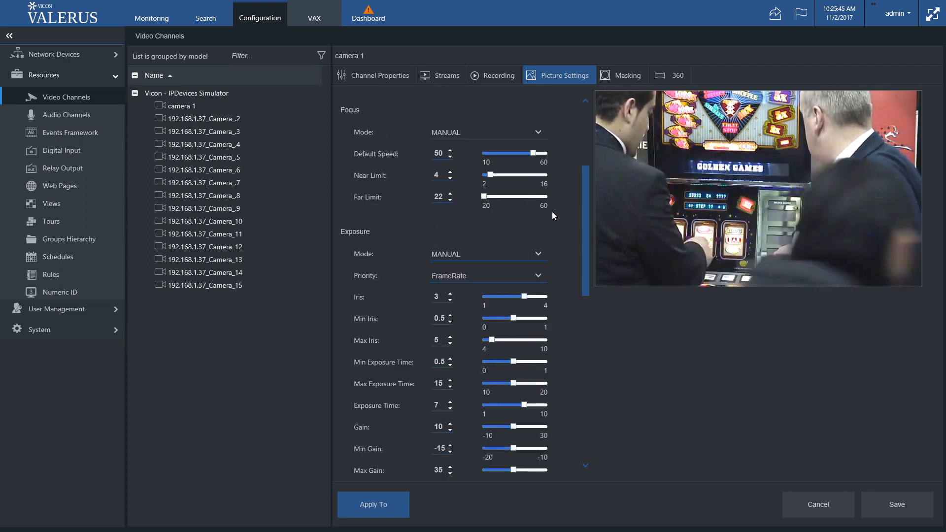
scroll("down", 3)
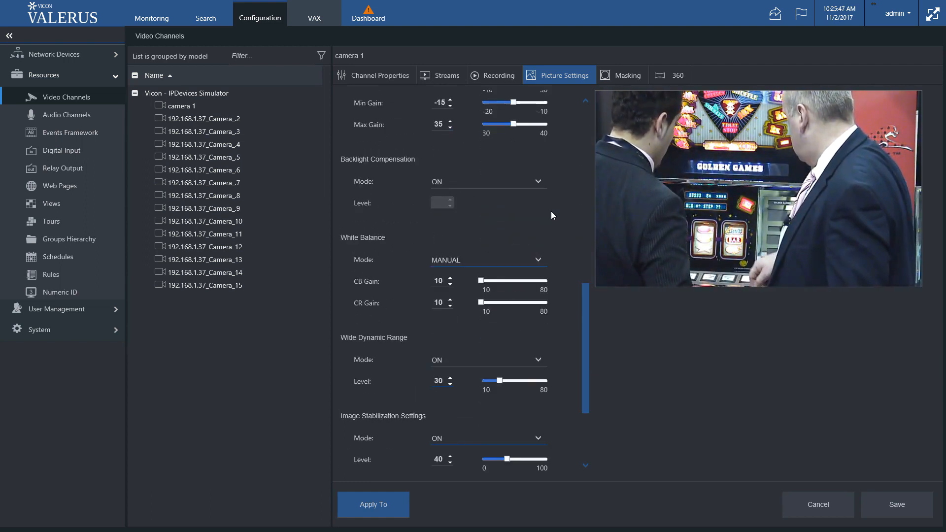
scroll("down", 3)
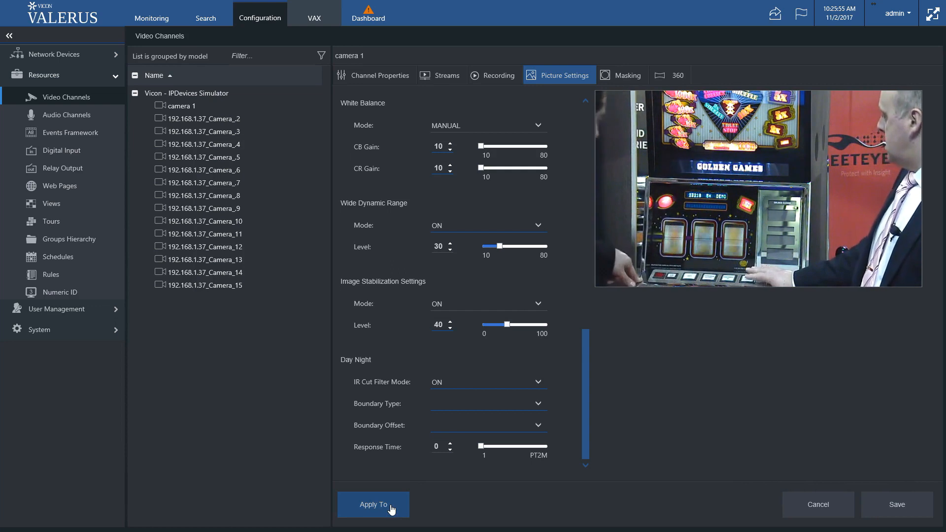
- Apply camera 1's picture settings to all video channels 2 through 15 and close the dialog
left_click(372, 504)
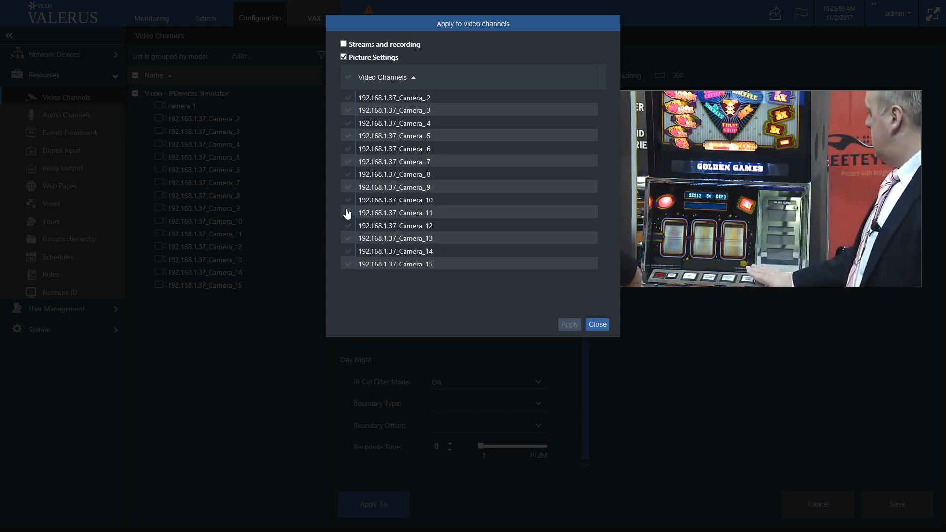
left_click(348, 187)
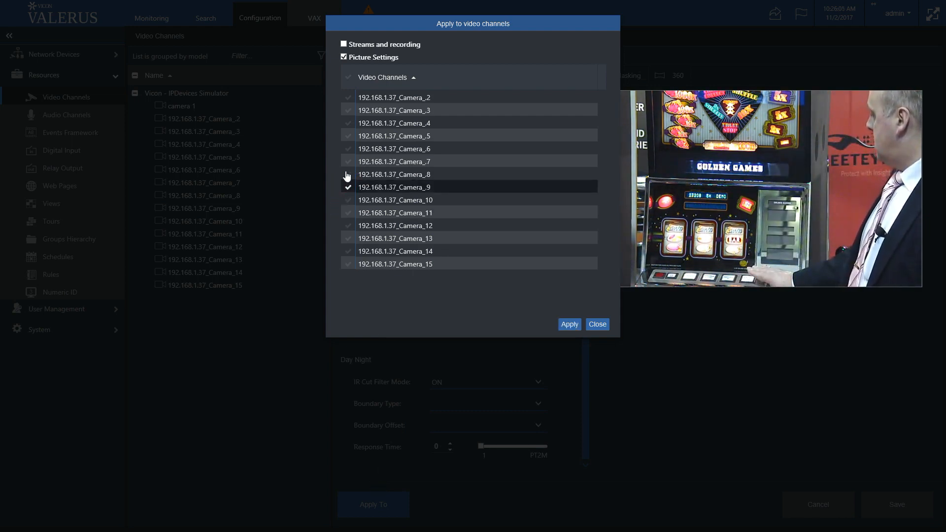
left_click(348, 109)
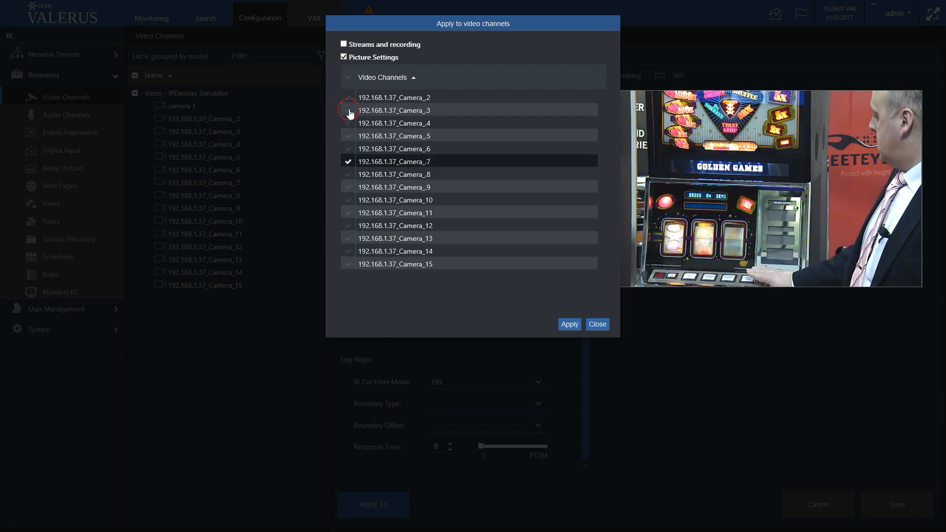
left_click(348, 110)
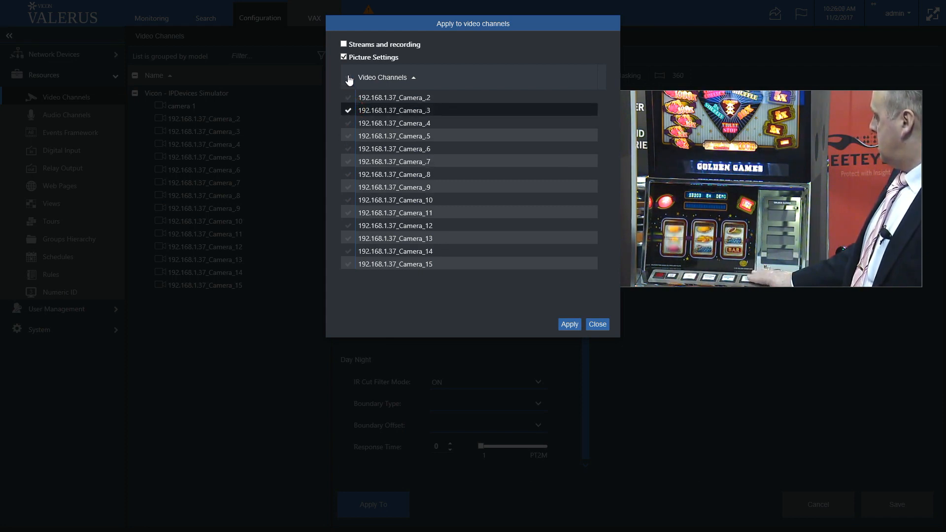
left_click(349, 79)
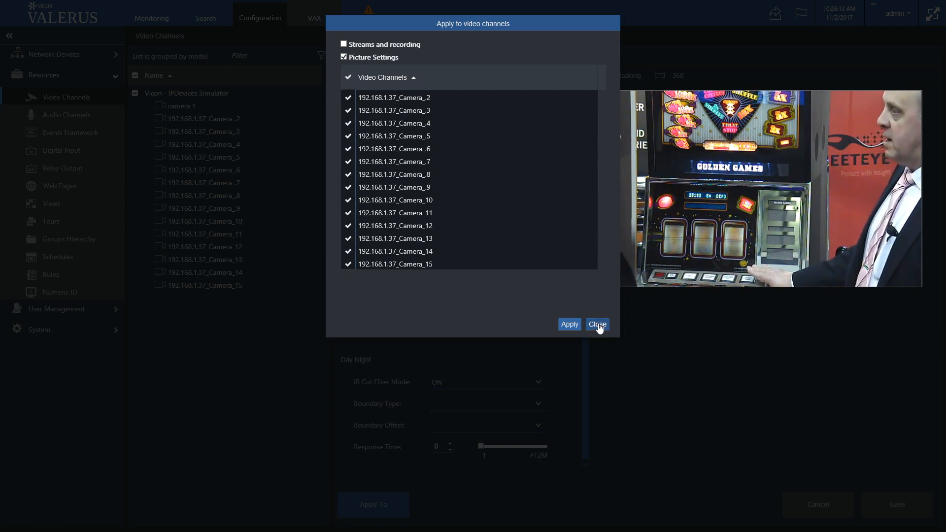
left_click(596, 324)
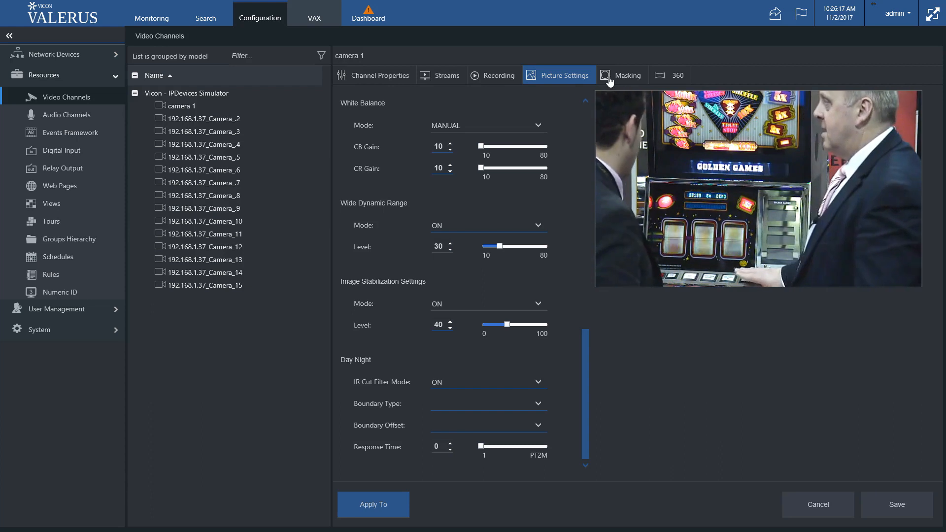
mouse_move(622, 76)
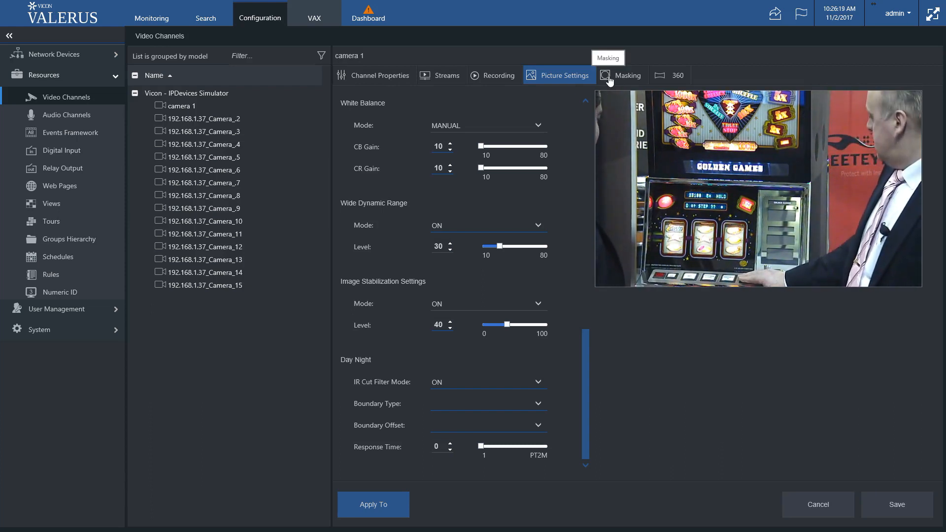
- Create and save a privacy mask named 'hi' over the GOLDEN GAMES sign
left_click(621, 75)
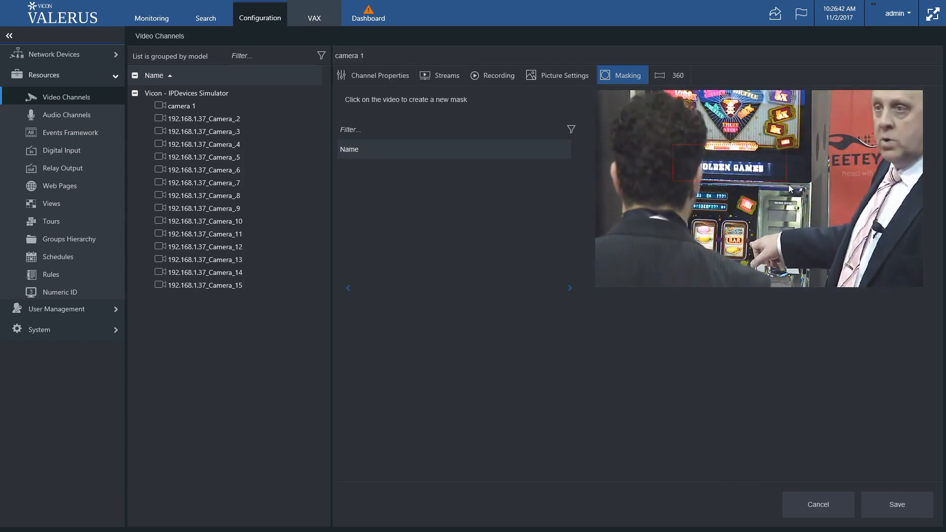
left_click(733, 165)
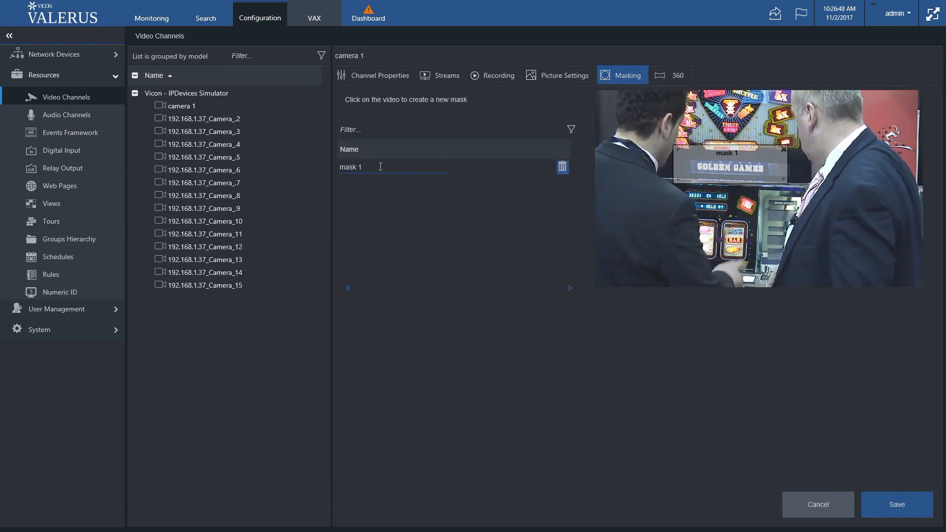
type("hi")
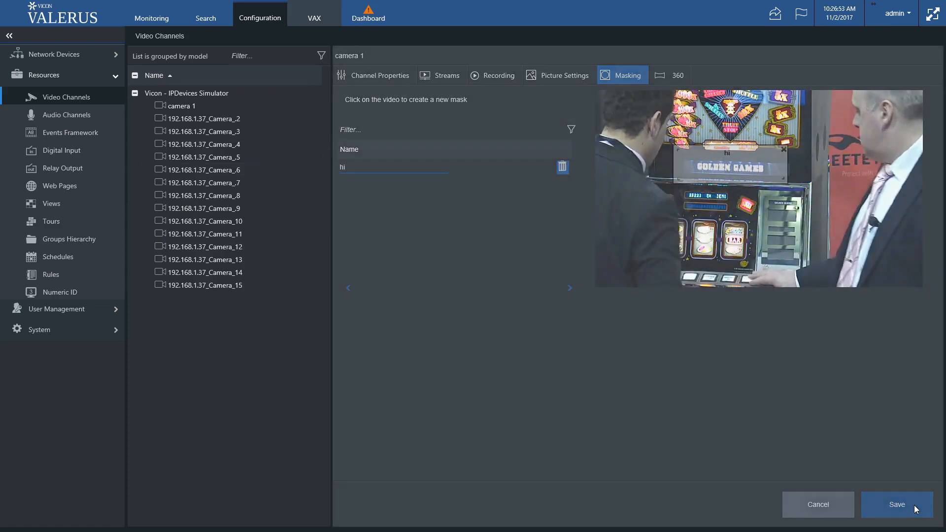
left_click(151, 17)
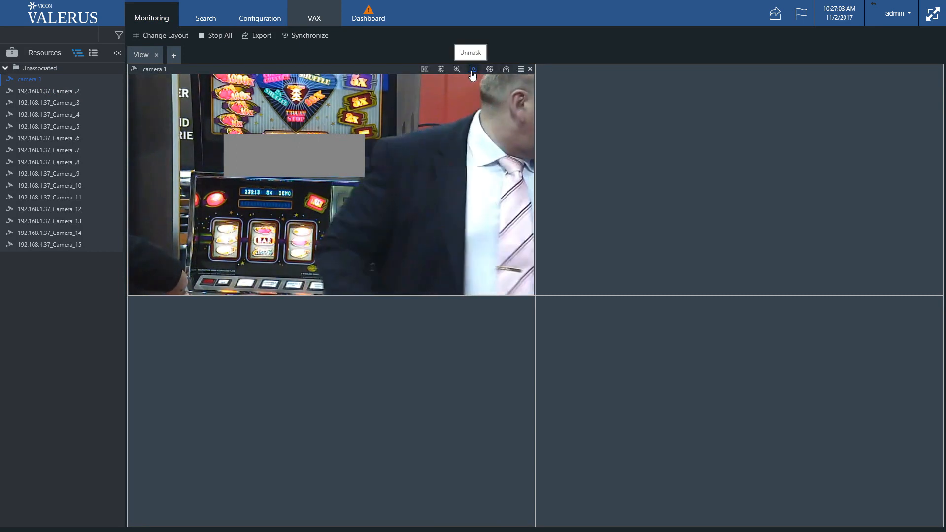
- Toggle showing camera 1's masked area in live view, then return to Configuration
left_click(472, 69)
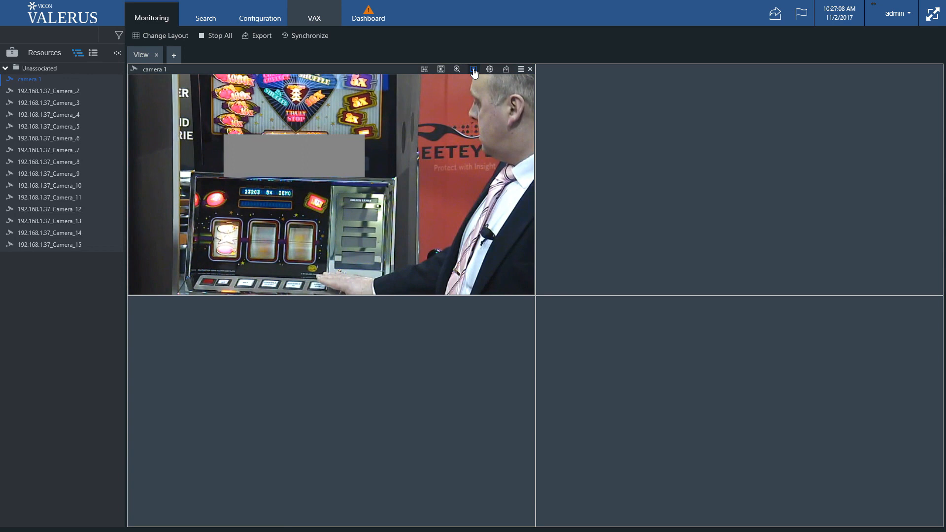
left_click(259, 18)
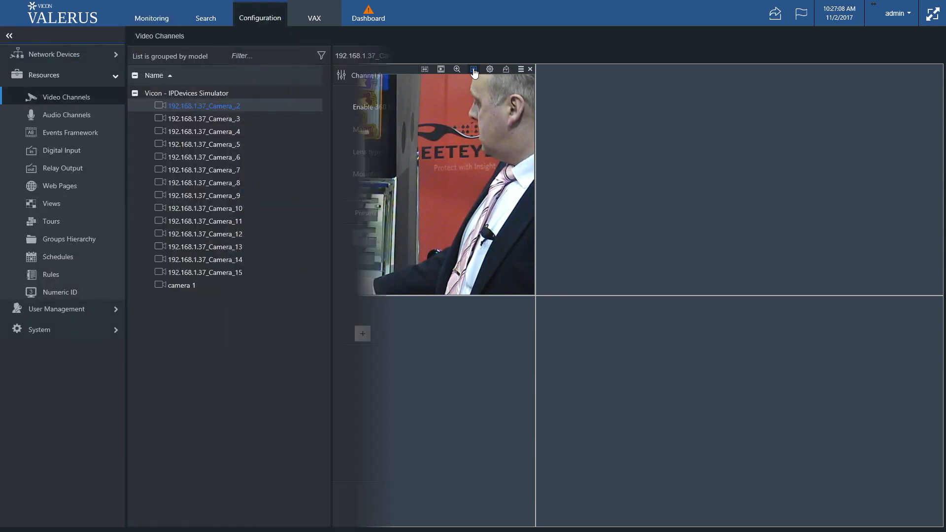
- Enable 360 mode for Camera_2 with ImmerVision B9VVT lens and ceiling mounting
left_click(670, 75)
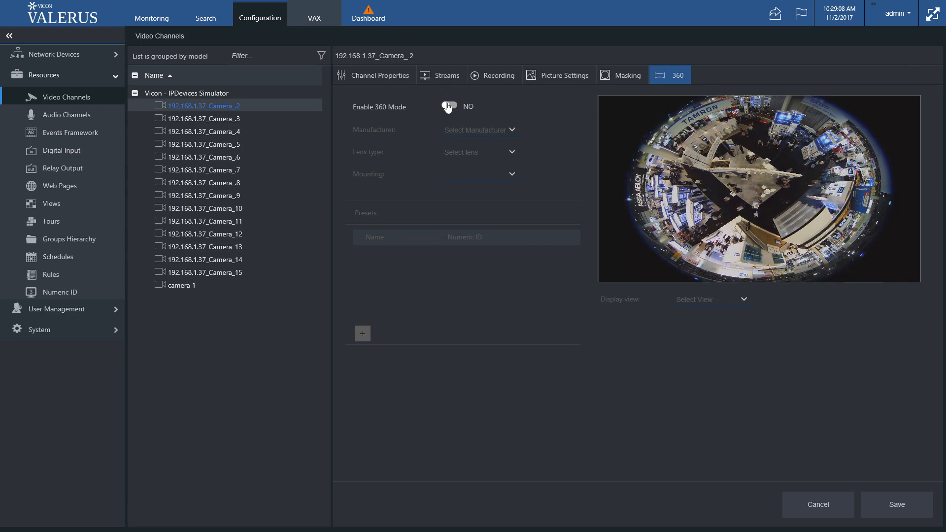
left_click(448, 107)
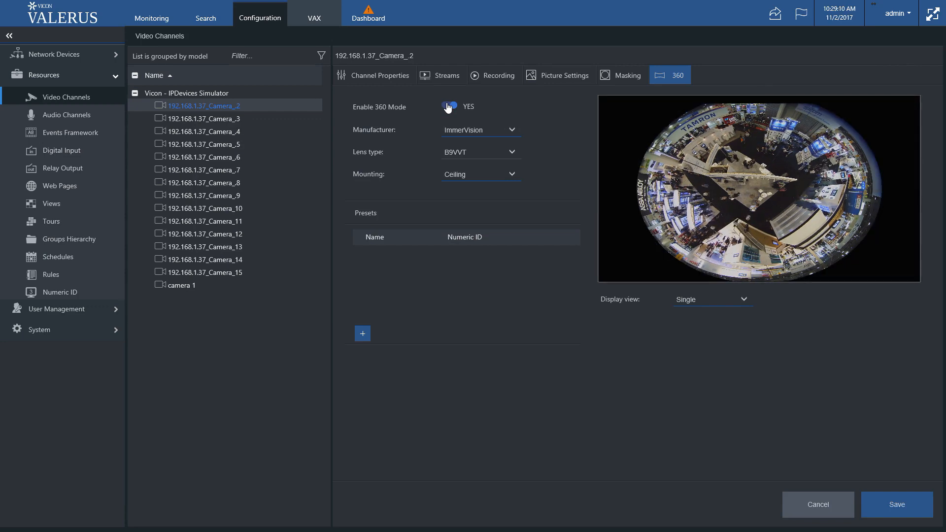